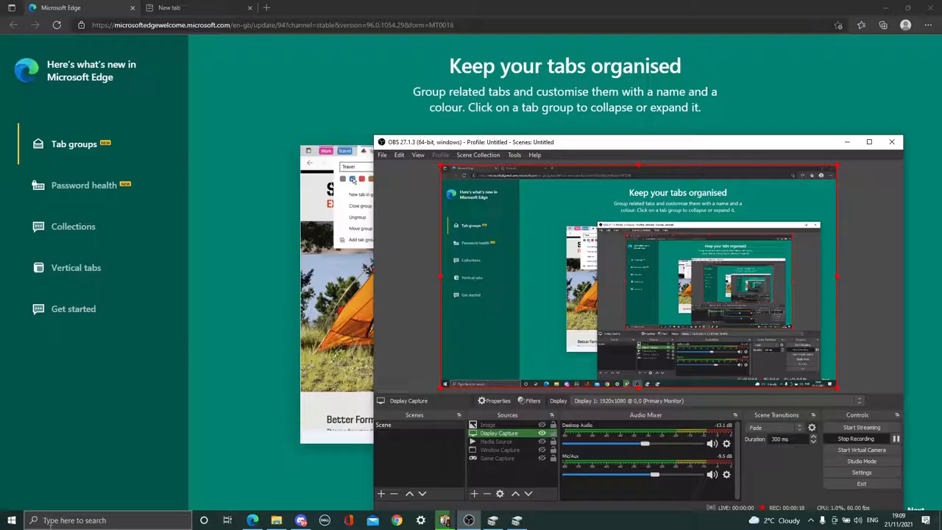
Step: Search Windows for 'create and format hard disk partitions' to launch Disk Management
type("cre")
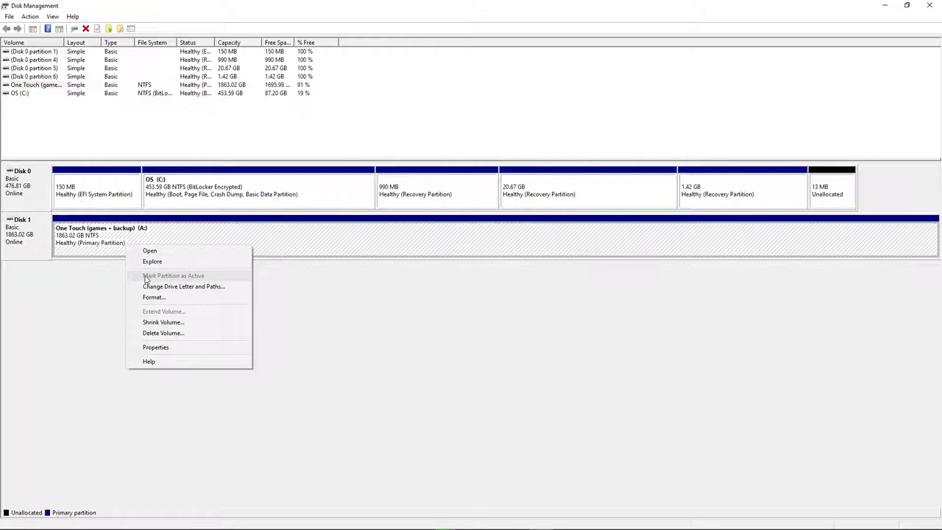
Step: Bring up the Format dialog for the One Touch volume on Disk 1 with NTFS selected
left_click(153, 298)
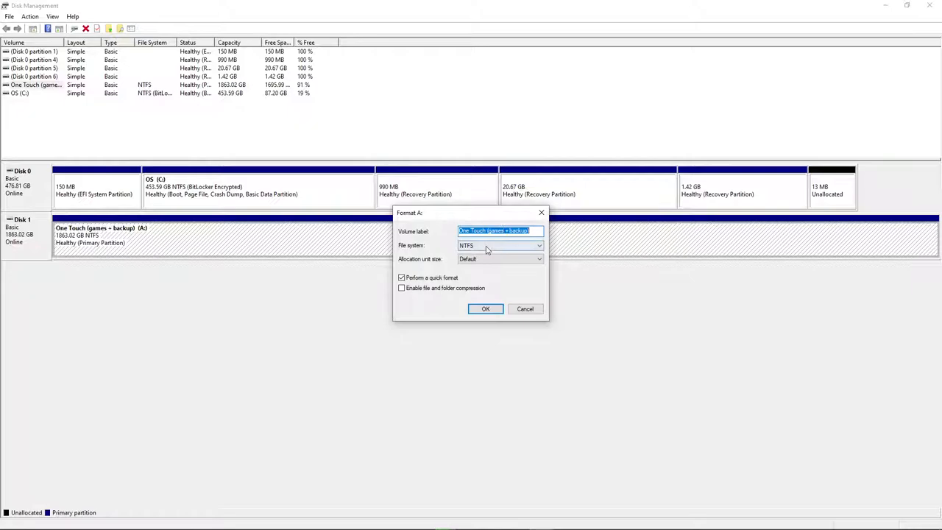